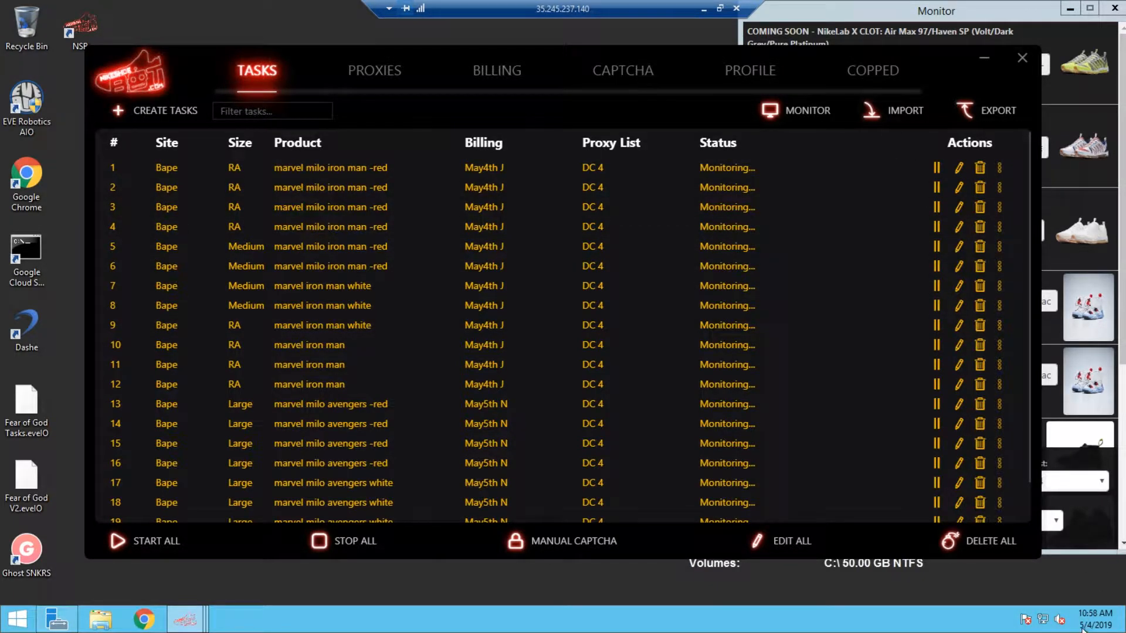
Show the system calendar and current time from the taskbar clock
{"action": "left_click", "coordinate": [1092, 618]}
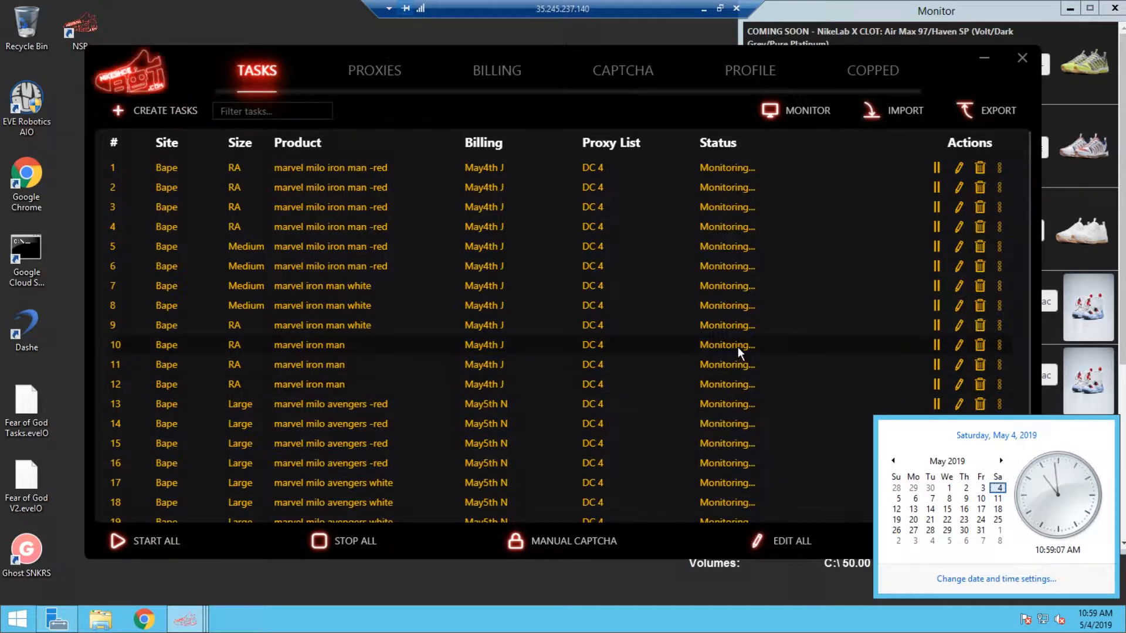
{"action": "mouse_move", "coordinate": [740, 352]}
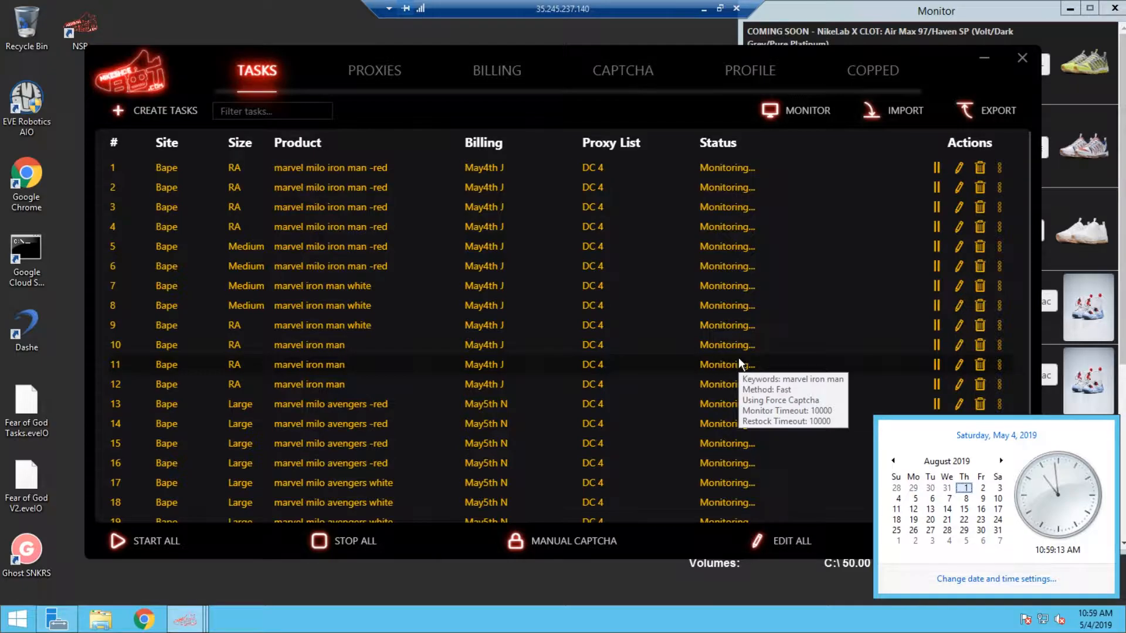
{"action": "mouse_move", "coordinate": [774, 393]}
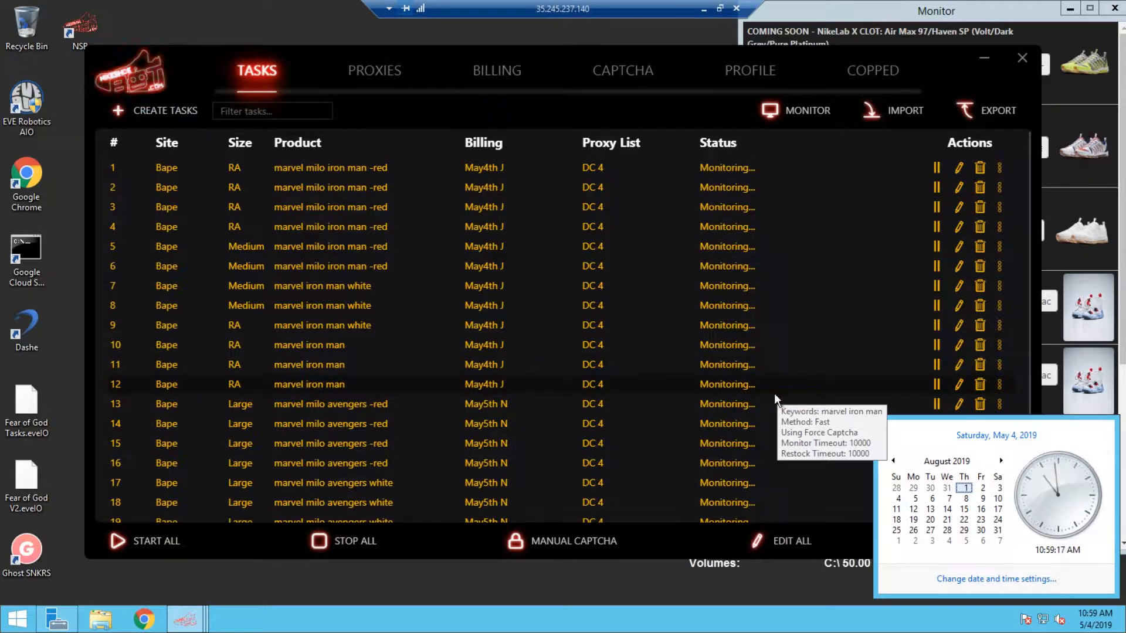
{"action": "mouse_move", "coordinate": [664, 79]}
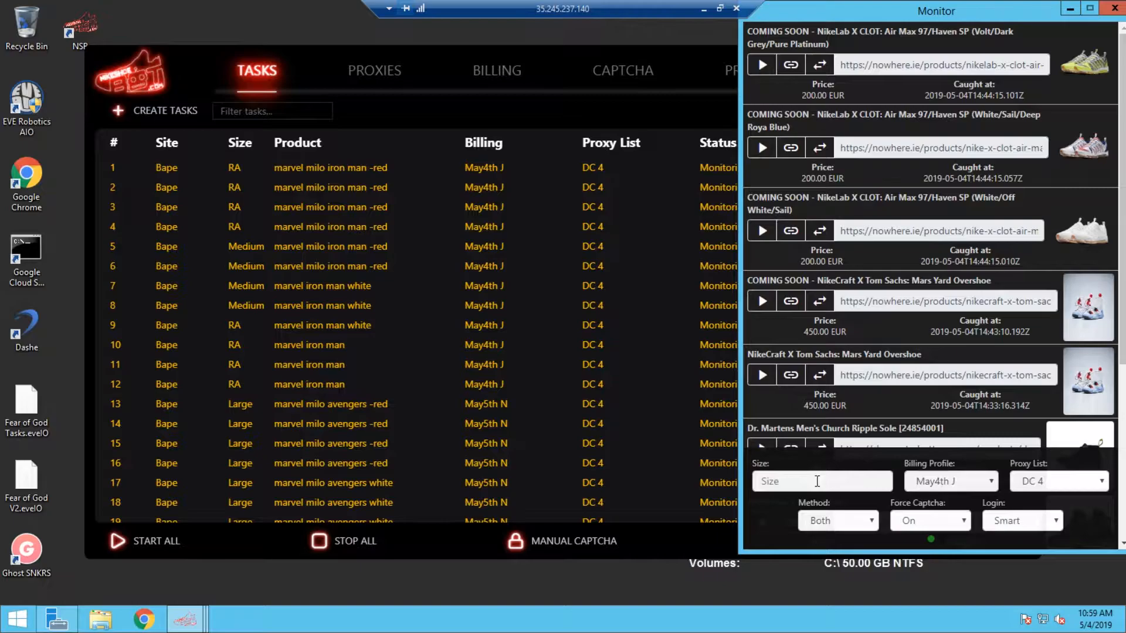
Set the monitor's quick-task size to Medium and scroll to the Bape task rows
{"action": "left_click", "coordinate": [821, 481]}
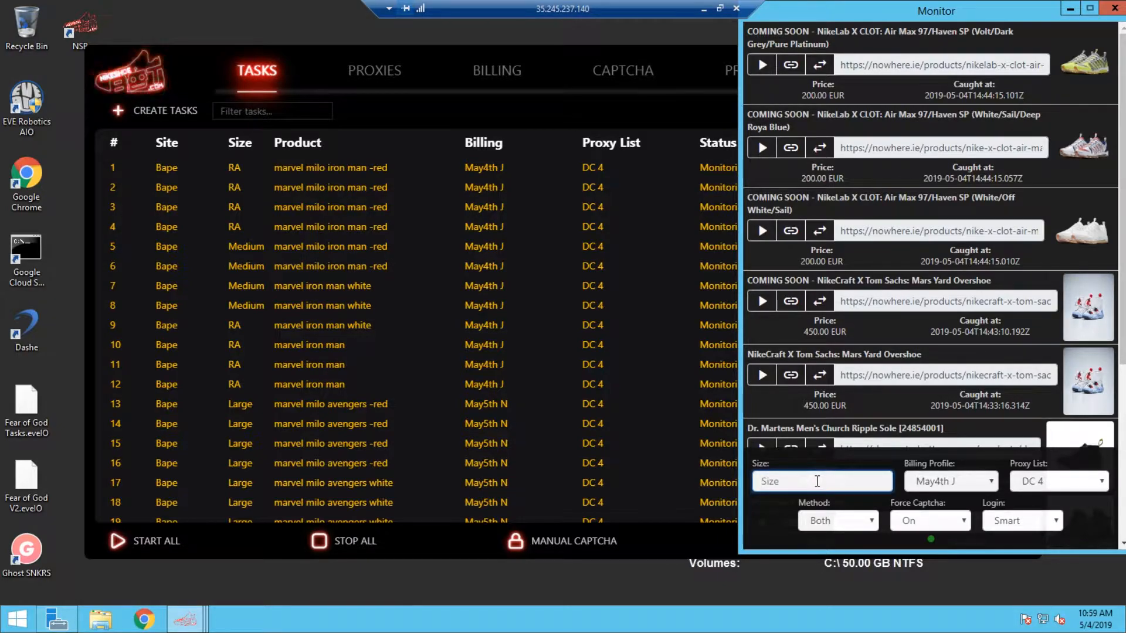
{"action": "type", "text": "M"}
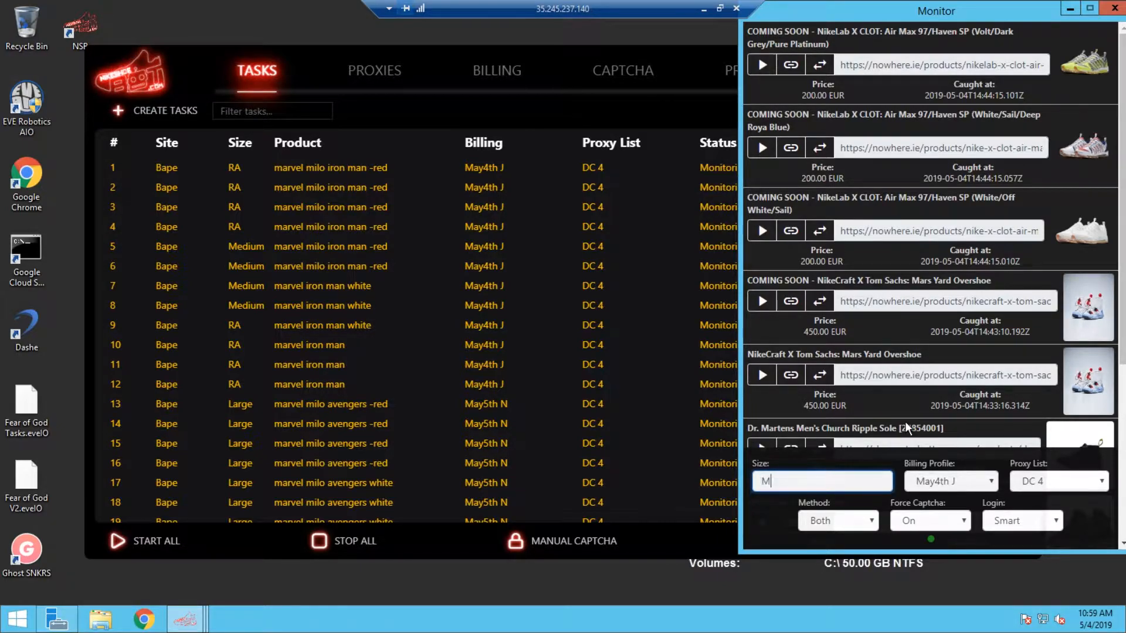
{"action": "type", "text": "edium"}
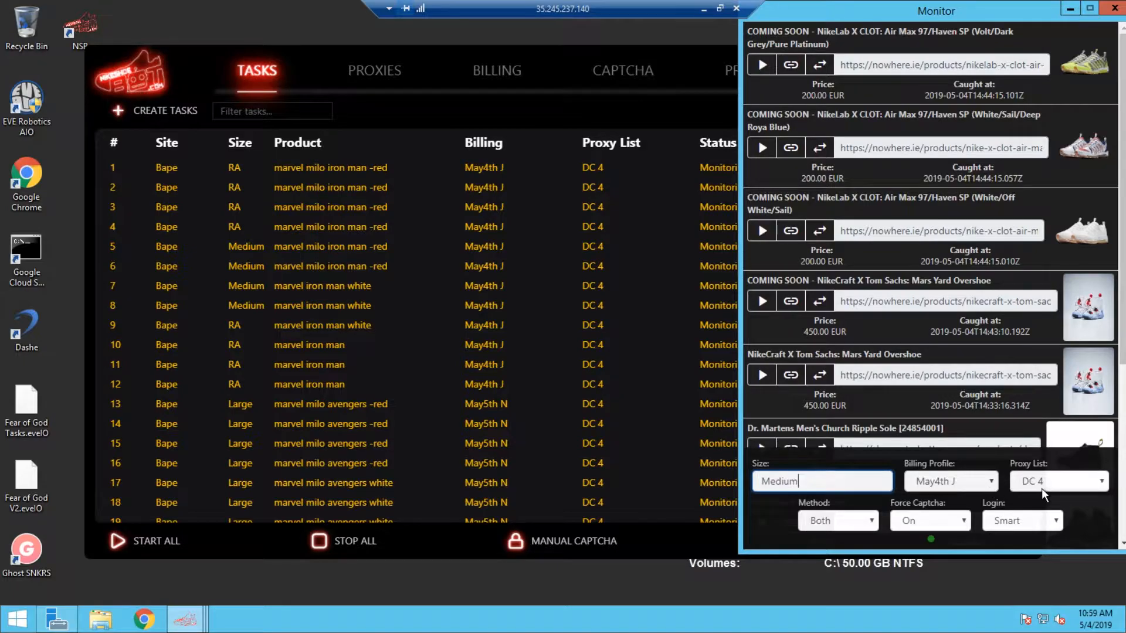
{"action": "scroll", "scroll_direction": "down", "scroll_amount": 3}
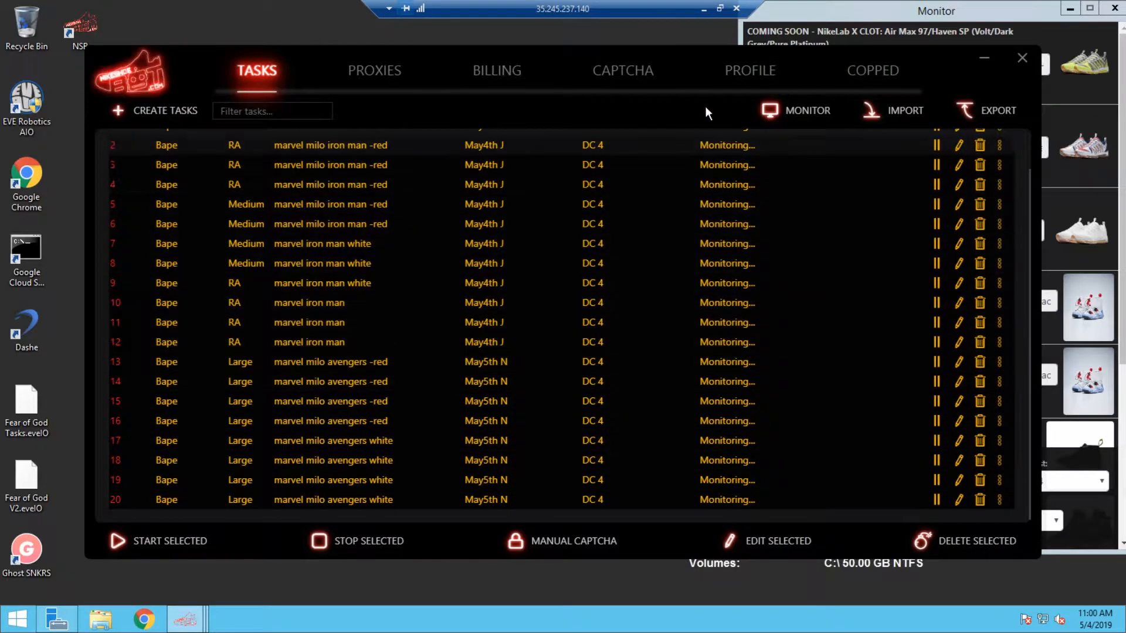
Choose Monitor Timeout from Edit Selected, then dismiss the prompt without changing it
{"action": "left_click", "coordinate": [777, 541]}
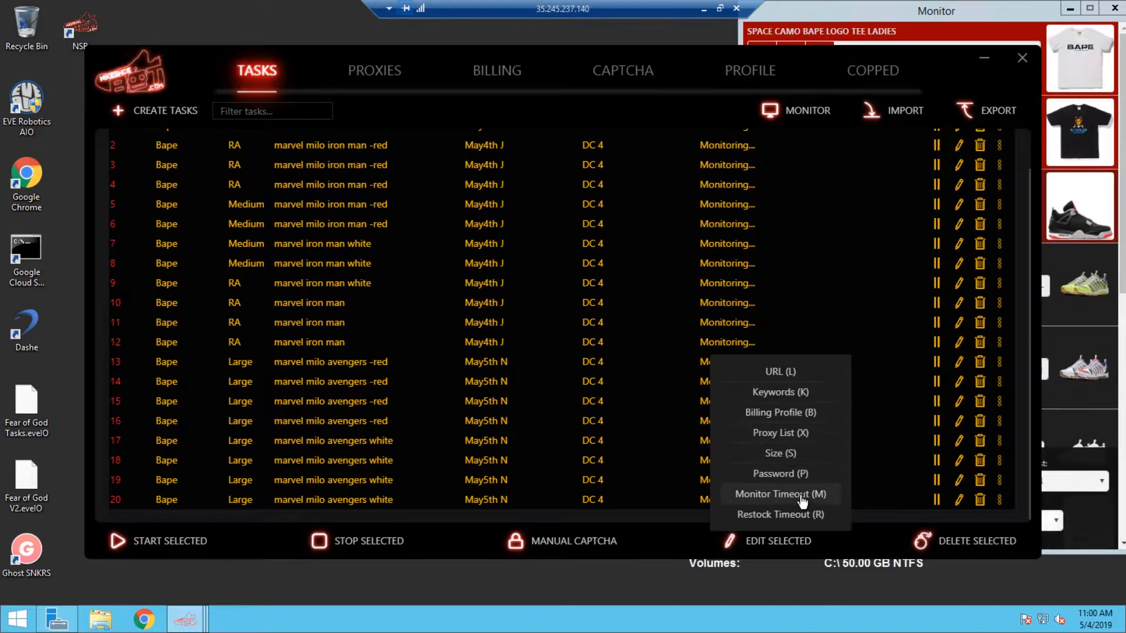
{"action": "left_click", "coordinate": [780, 493]}
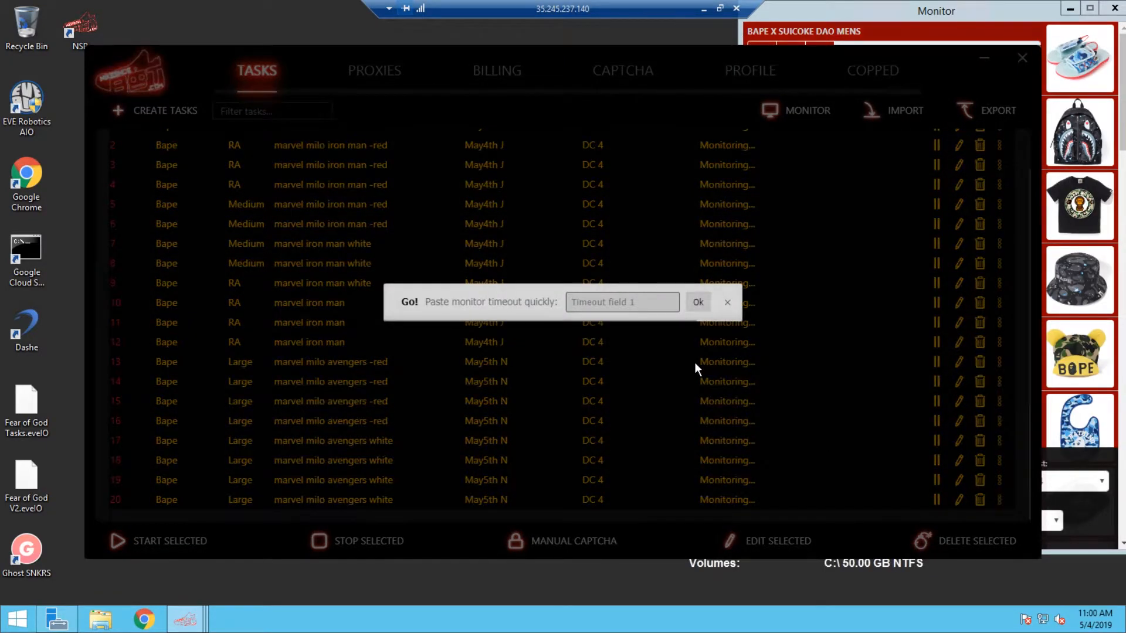
{"action": "left_click", "coordinate": [696, 302]}
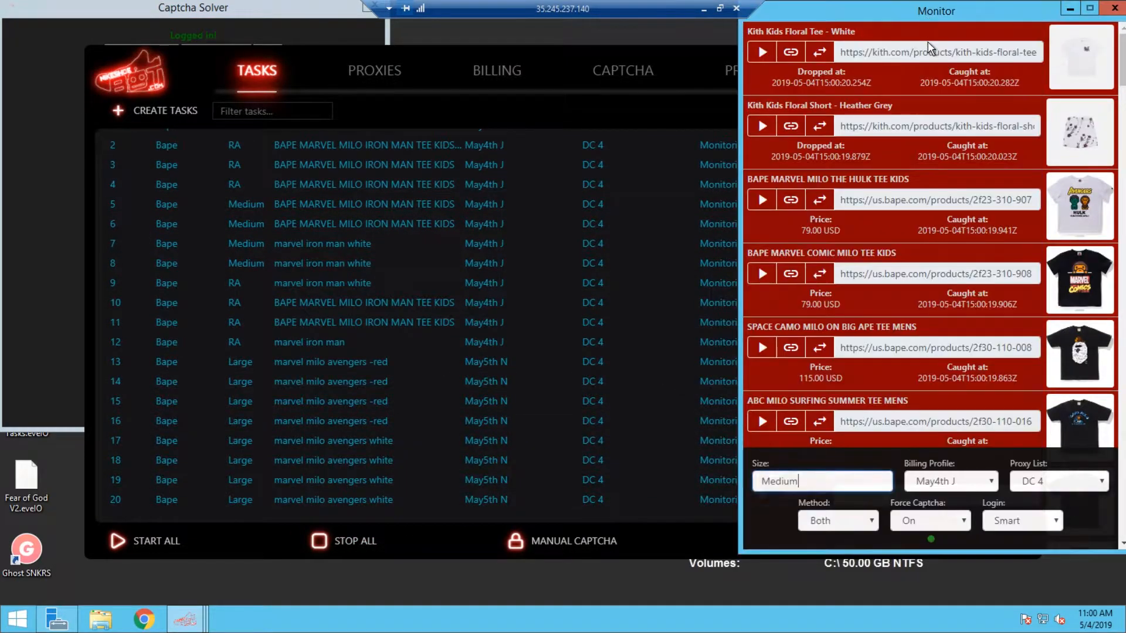
Scroll through the Monitor feed of caught Bape and Kith products
{"action": "scroll", "scroll_direction": "down", "scroll_amount": 3}
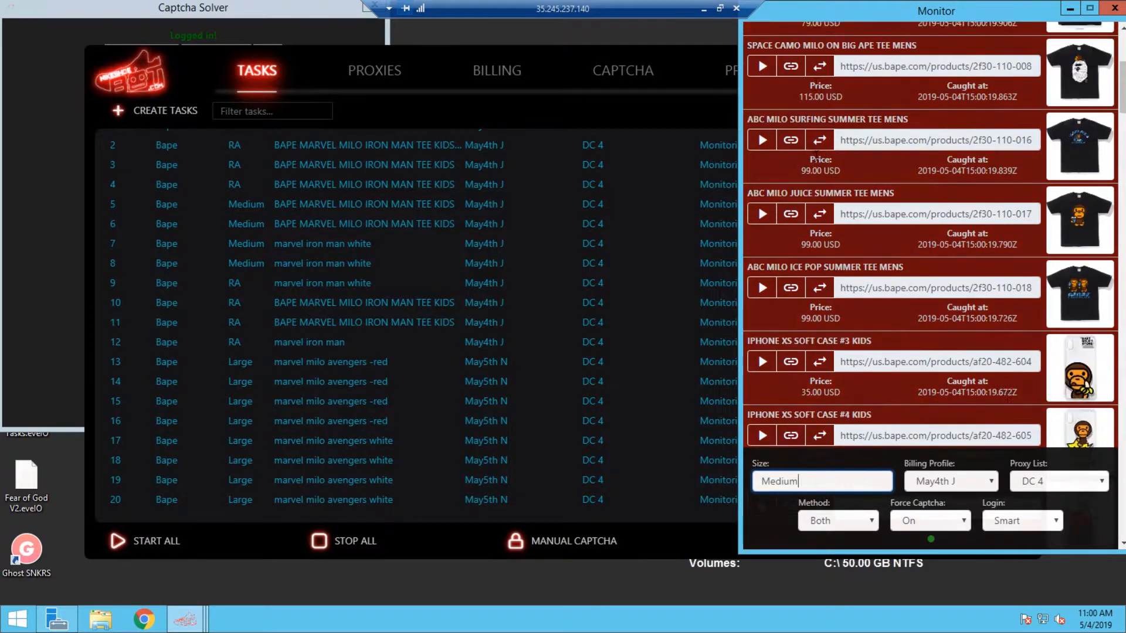
{"action": "scroll", "scroll_direction": "down", "scroll_amount": 3}
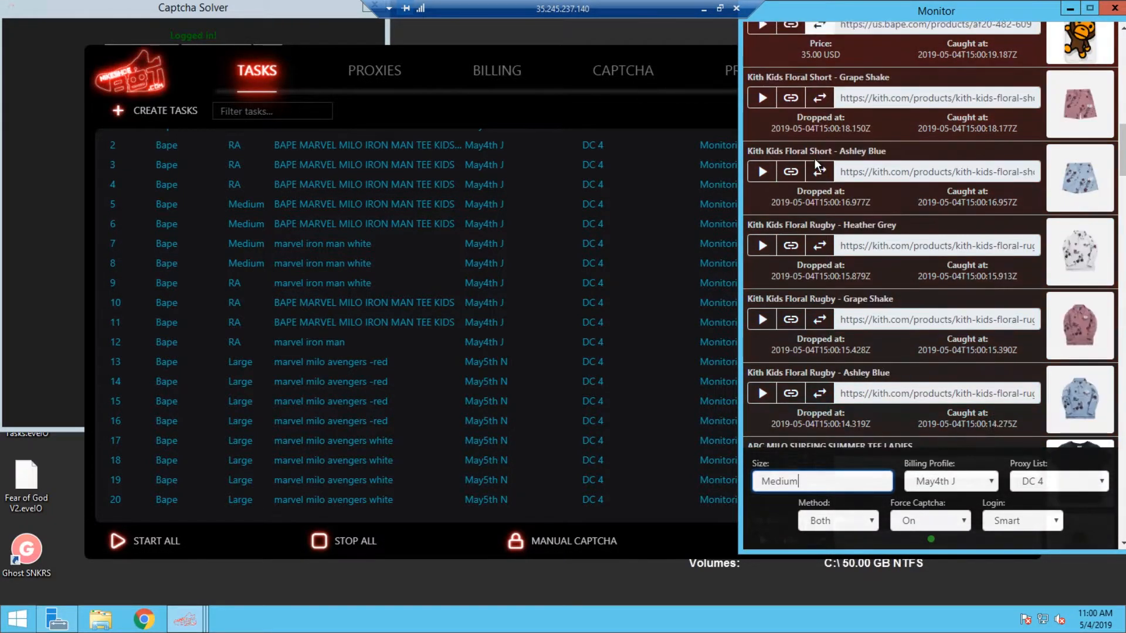
{"action": "scroll", "scroll_direction": "down", "scroll_amount": 3}
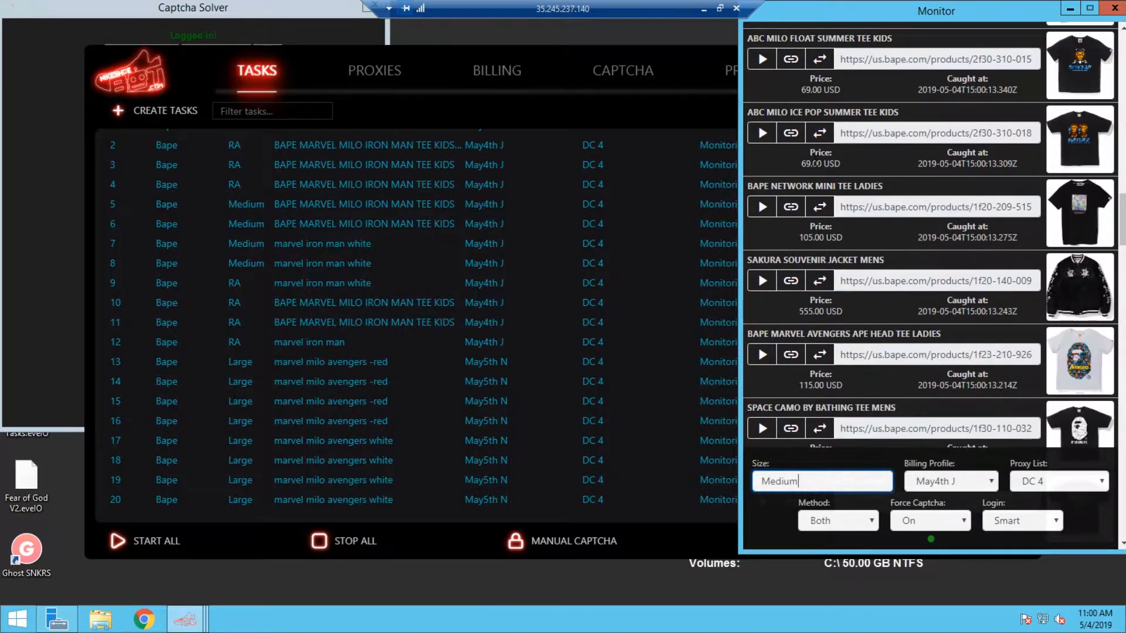
{"action": "scroll", "scroll_direction": "down", "scroll_amount": 3}
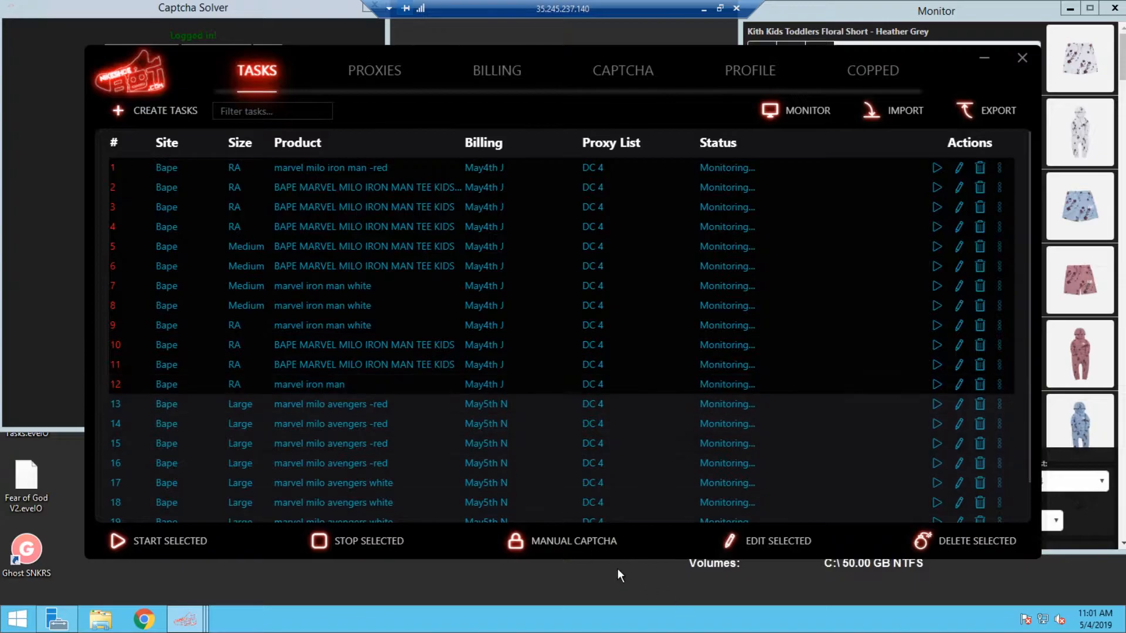
Replace the selected Bape tasks' keywords with 'marvel iron man -kids'
{"action": "left_click", "coordinate": [776, 541]}
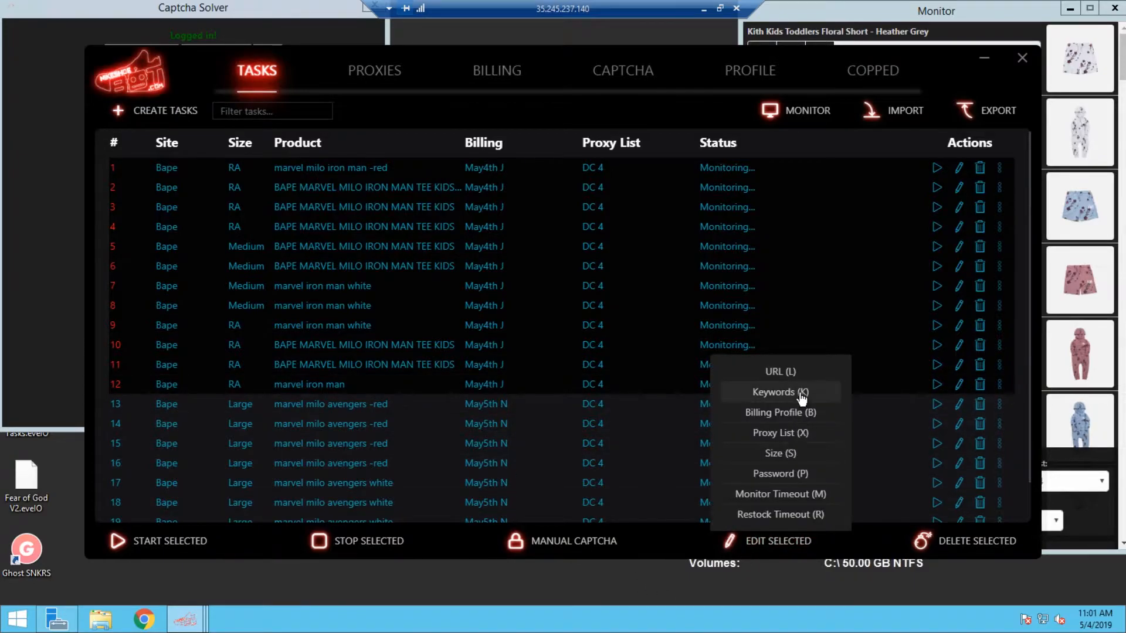
{"action": "left_click", "coordinate": [780, 391]}
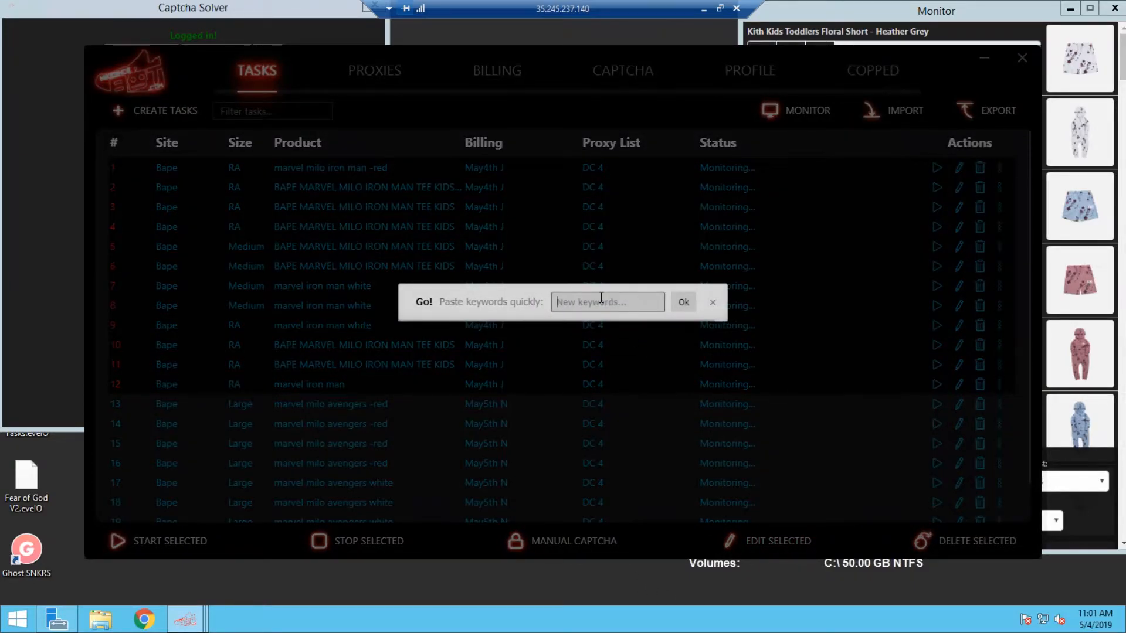
{"action": "type", "text": "marvel"}
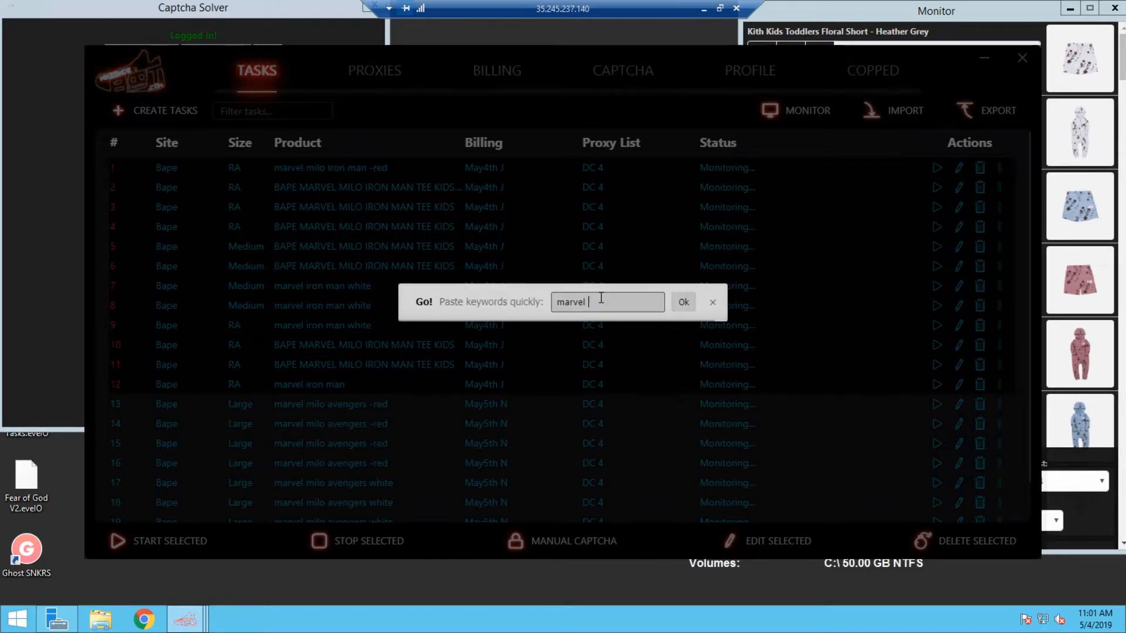
{"action": "type", "text": "iron man -kids"}
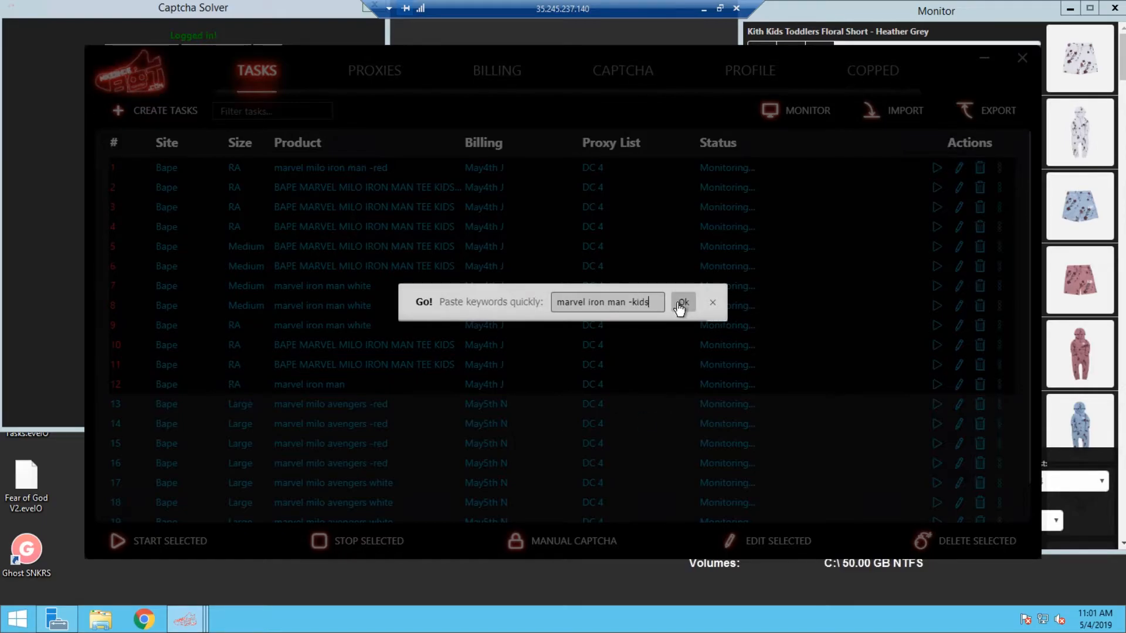
{"action": "left_click", "coordinate": [680, 302]}
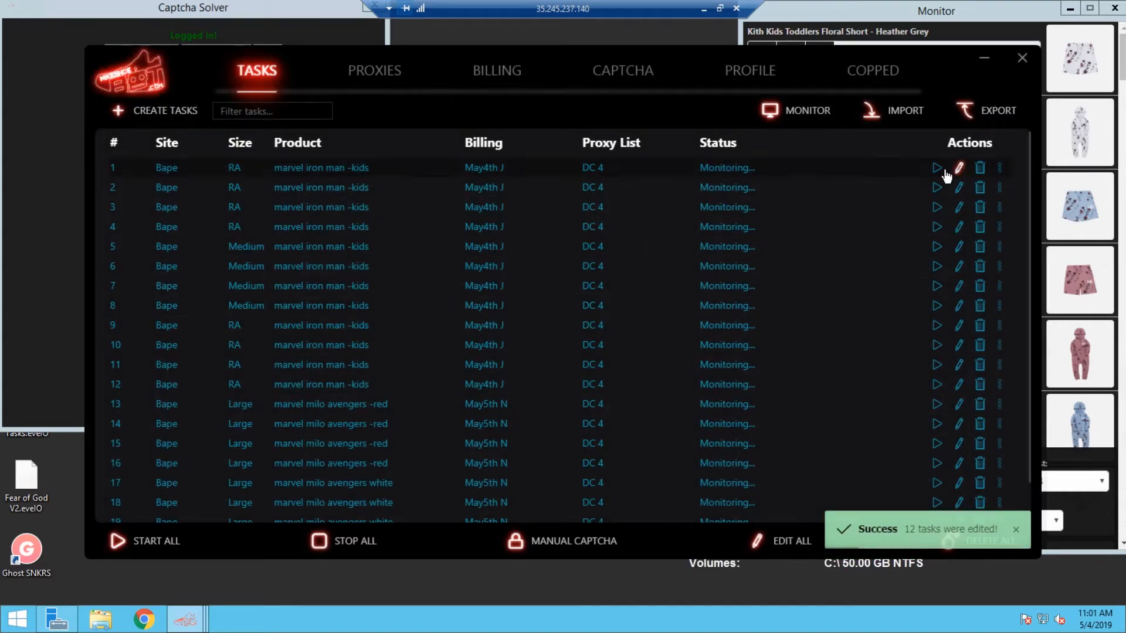
Start tasks 1 and 2 running again
{"action": "left_click", "coordinate": [937, 168]}
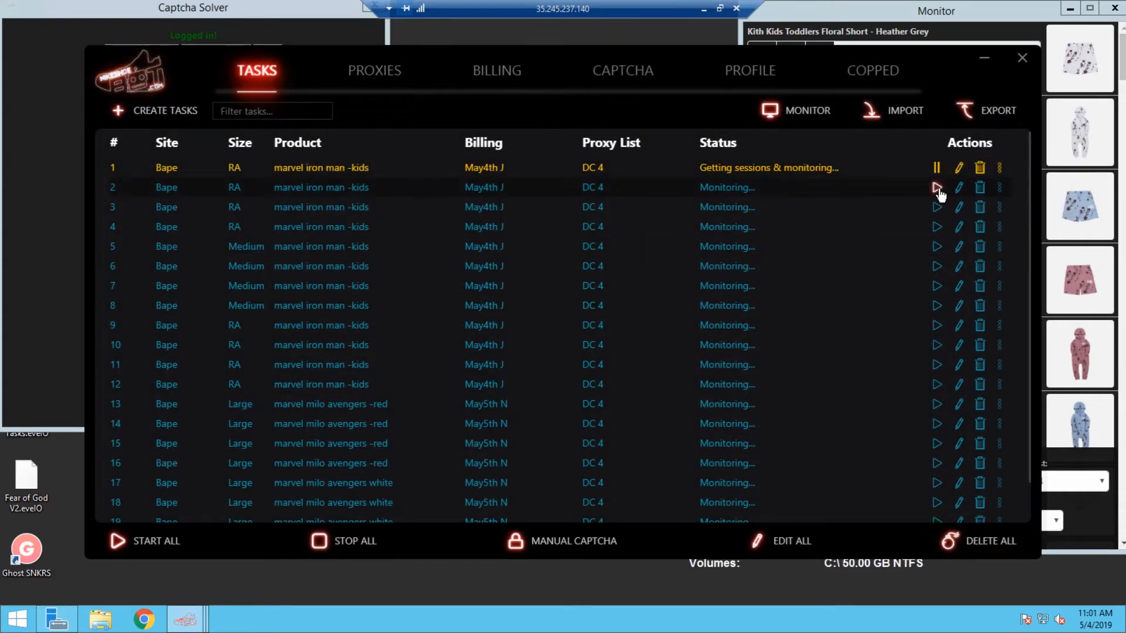
{"action": "left_click", "coordinate": [937, 187]}
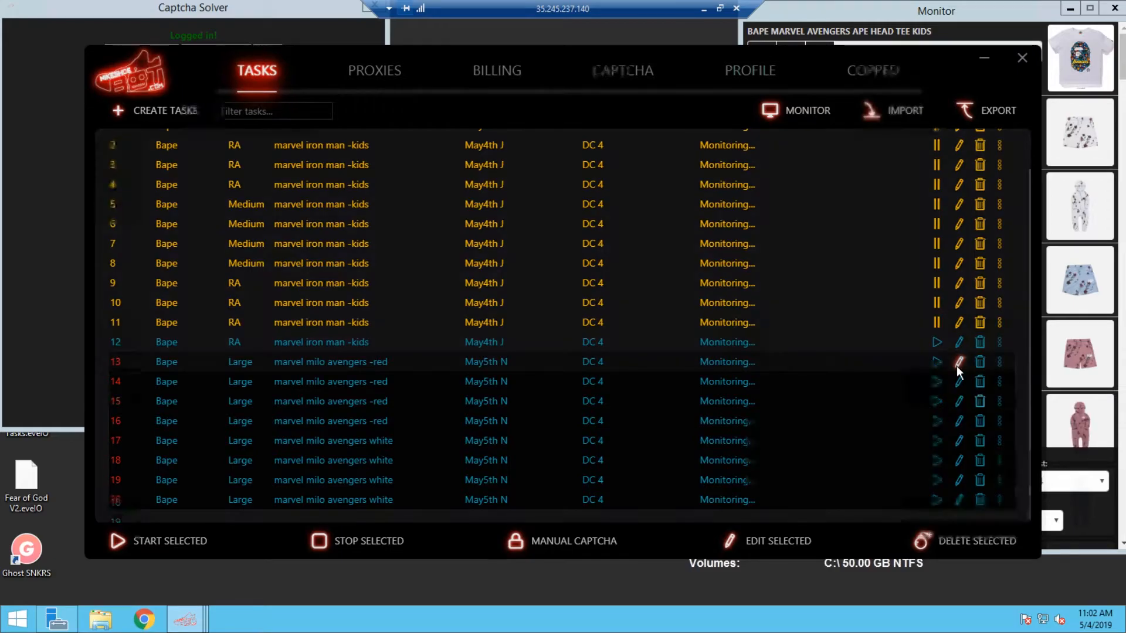
Check task 13's settings and close them unchanged
{"action": "left_click", "coordinate": [958, 361]}
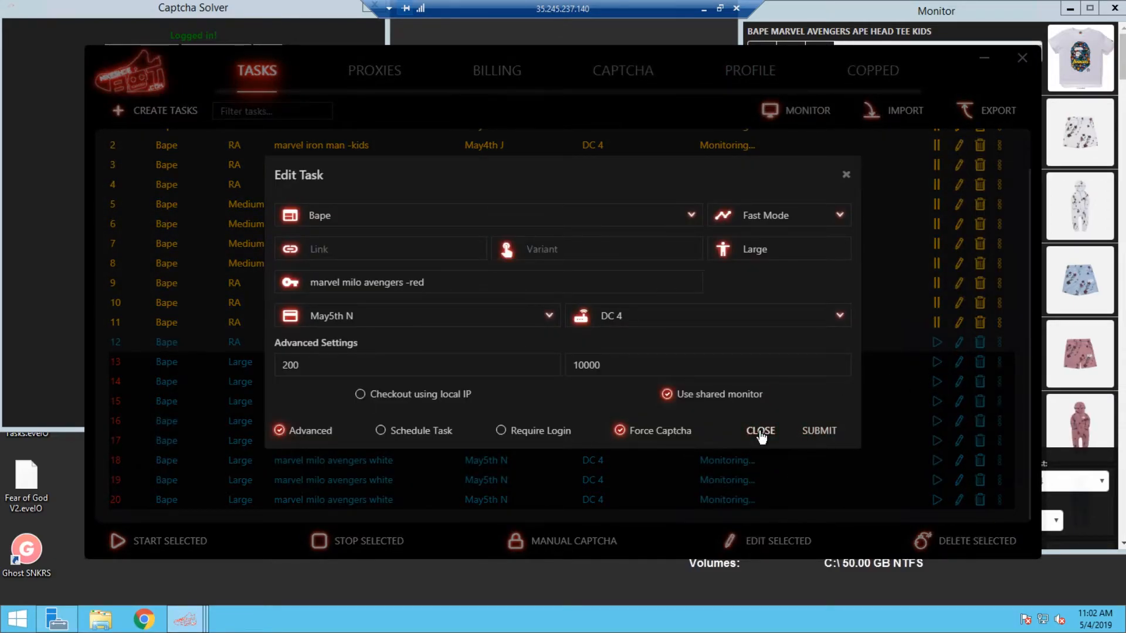
{"action": "left_click", "coordinate": [760, 430]}
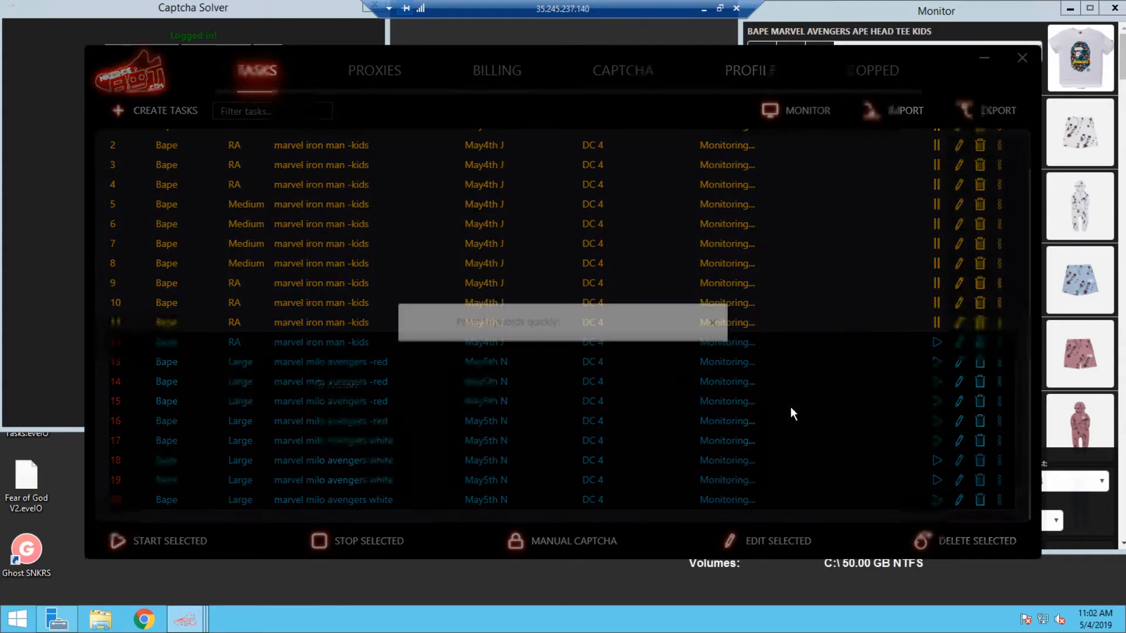
Apply the keywords 'marvel milo avengers -kids' to the selected tasks
{"action": "type", "text": "marvel"}
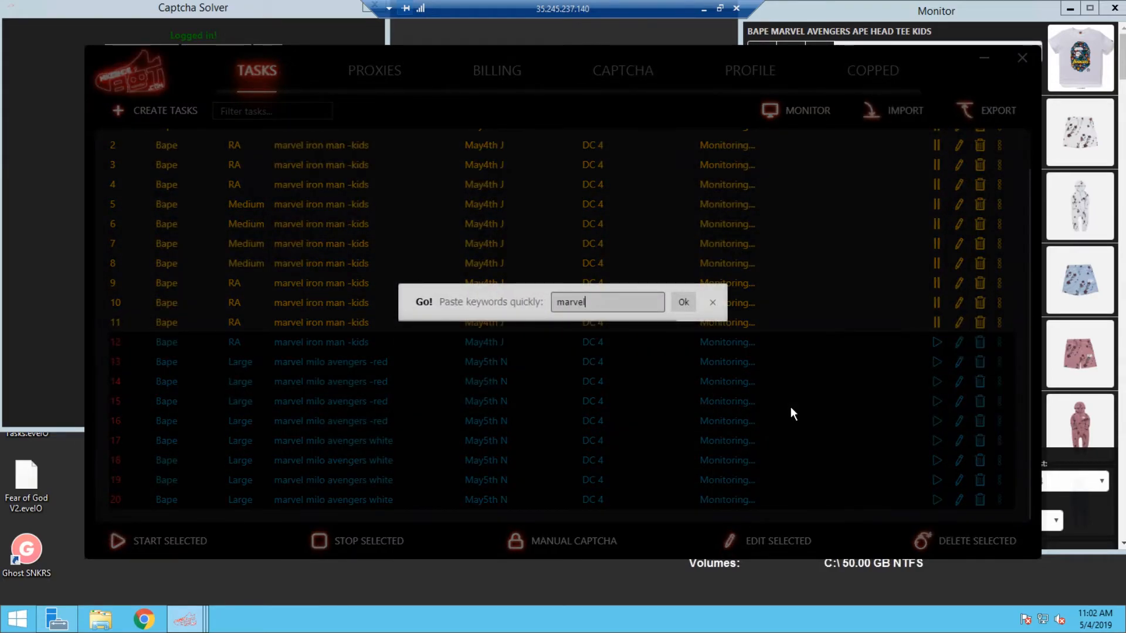
{"action": "type", "text": "milp"}
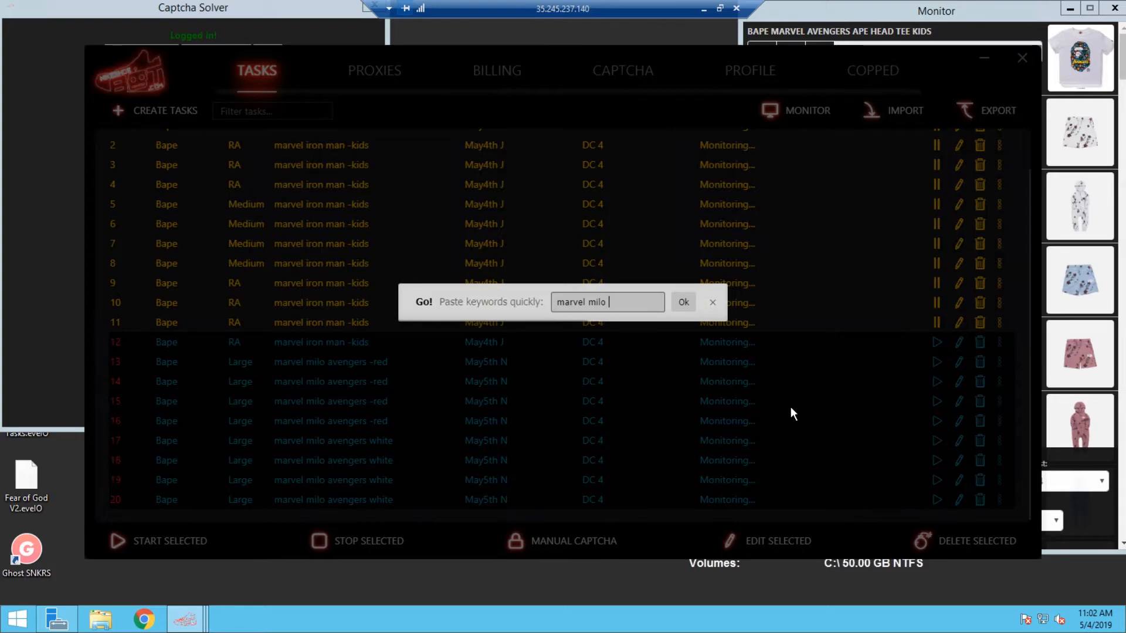
{"action": "type", "text": "avengers"}
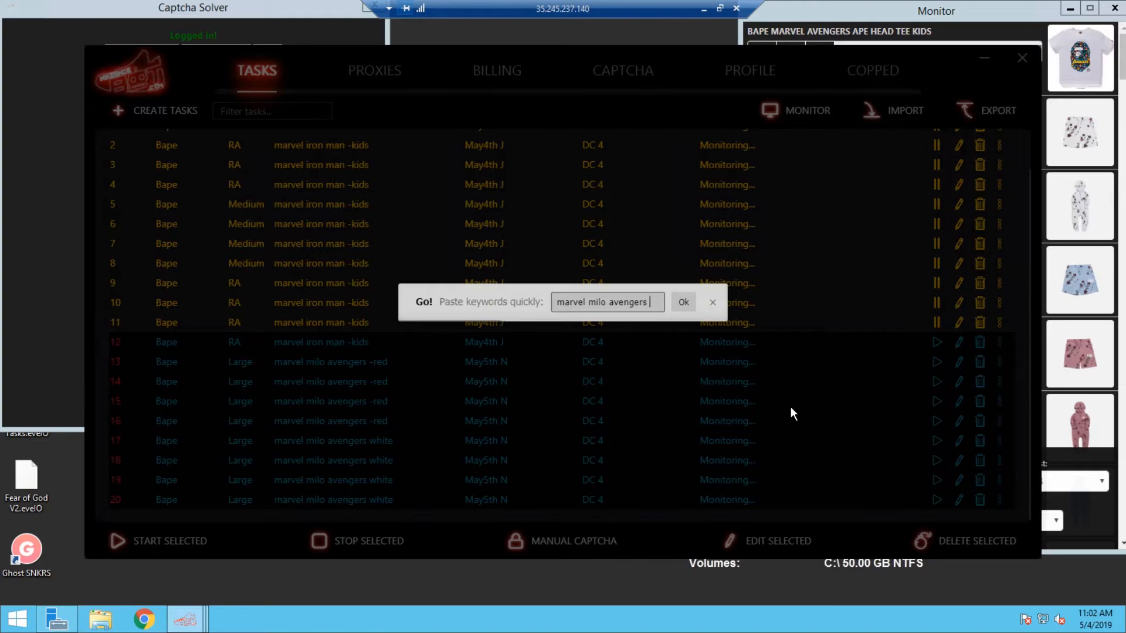
{"action": "type", "text": "-kids"}
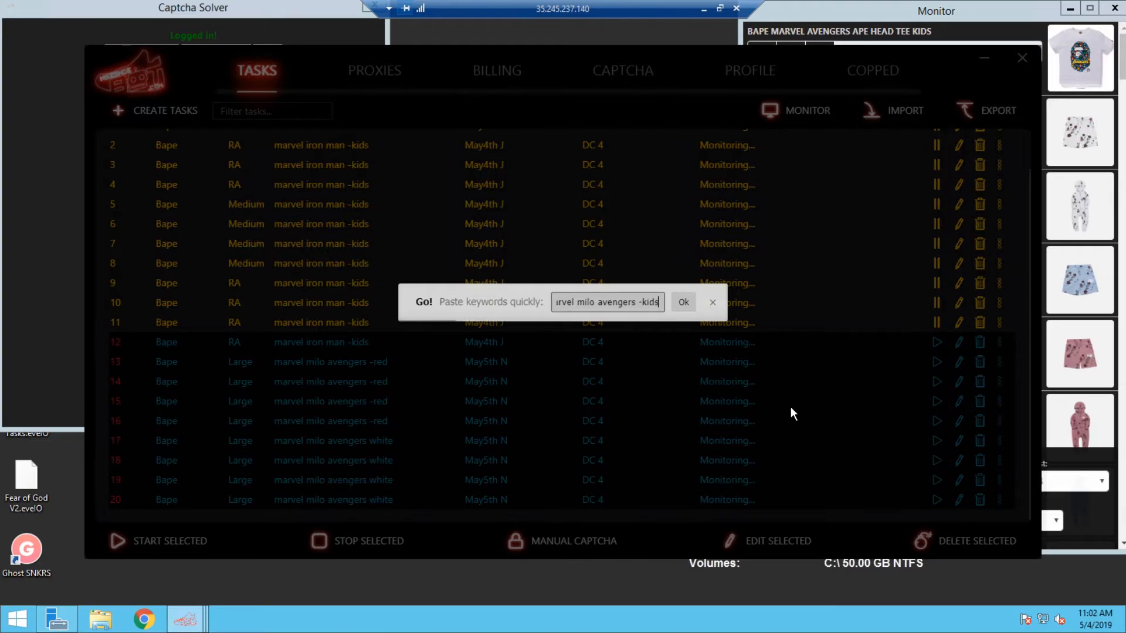
{"action": "mouse_move", "coordinate": [682, 301]}
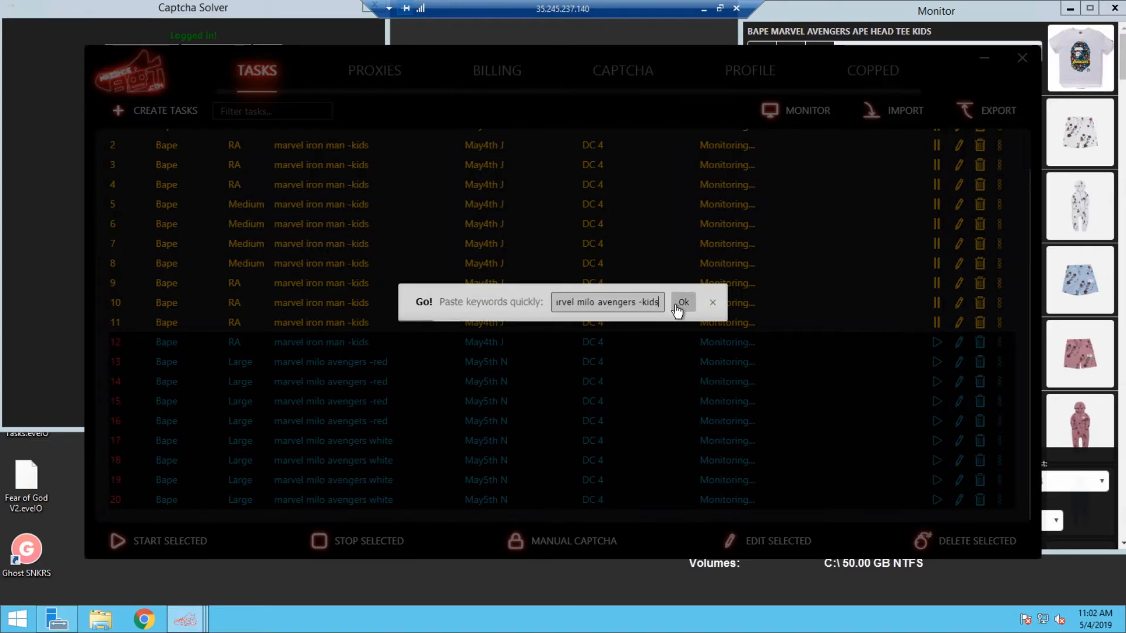
{"action": "left_click", "coordinate": [681, 301]}
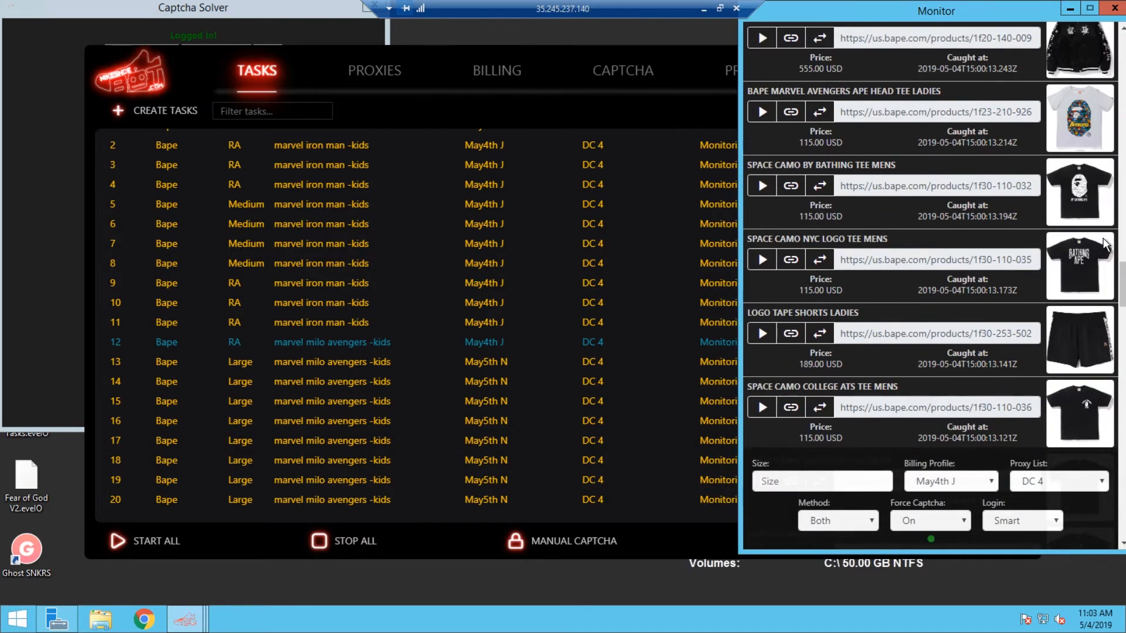
Scroll the Monitor feed while tasks match Bape Marvel Milo tees and check out
{"action": "scroll", "scroll_direction": "down", "scroll_amount": 3}
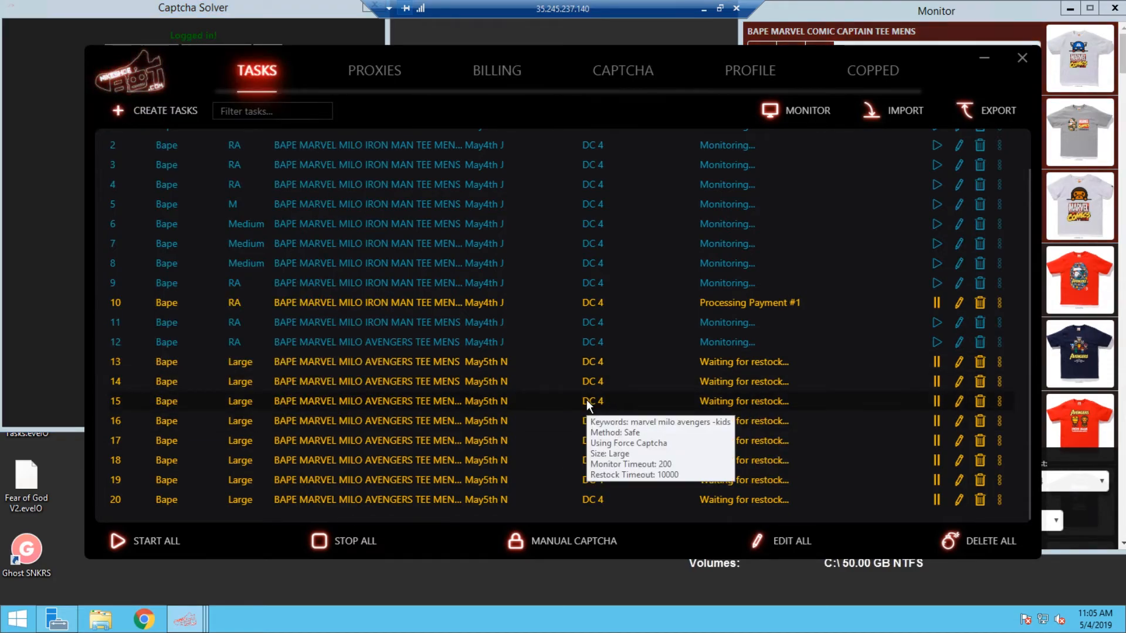
{"action": "mouse_move", "coordinate": [639, 385]}
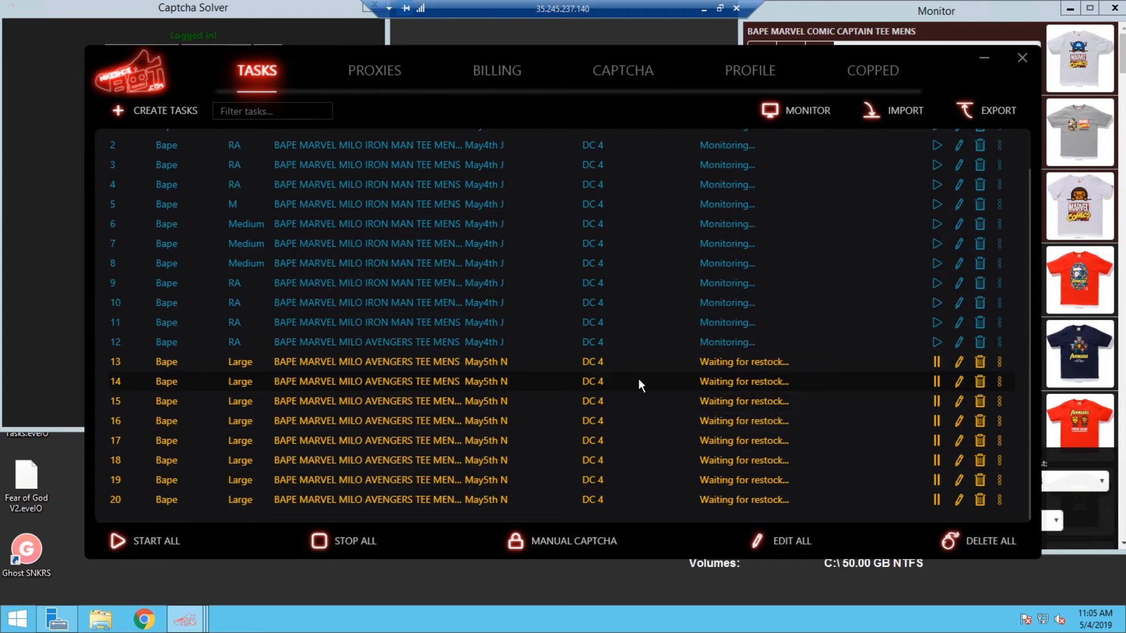
{"action": "mouse_move", "coordinate": [644, 446]}
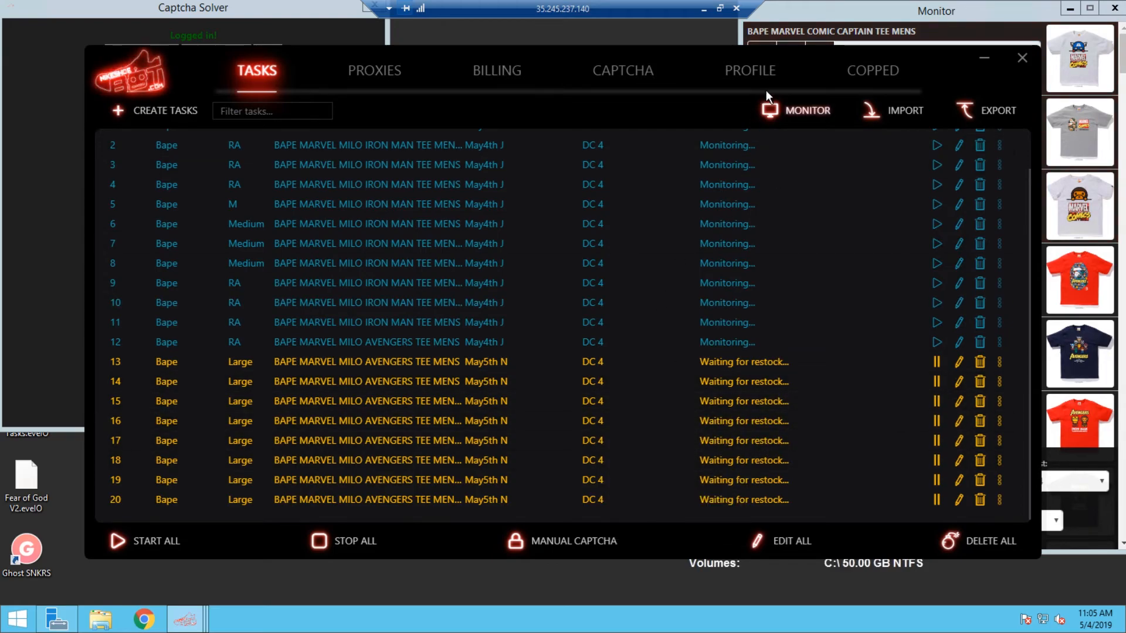
{"action": "left_click", "coordinate": [871, 70]}
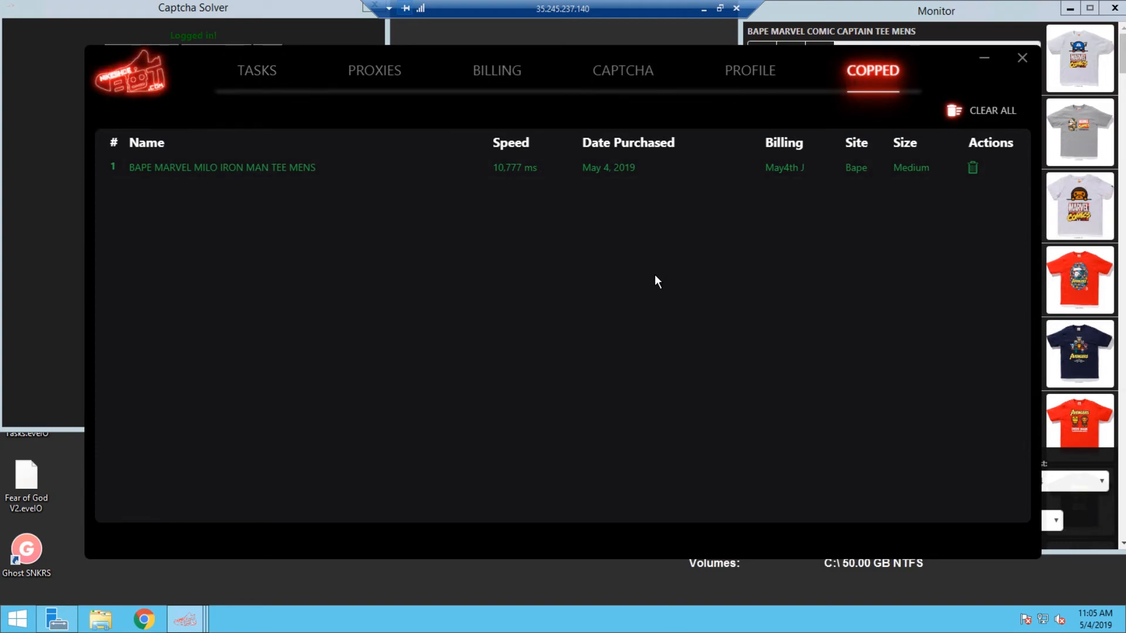
{"action": "mouse_move", "coordinate": [460, 292]}
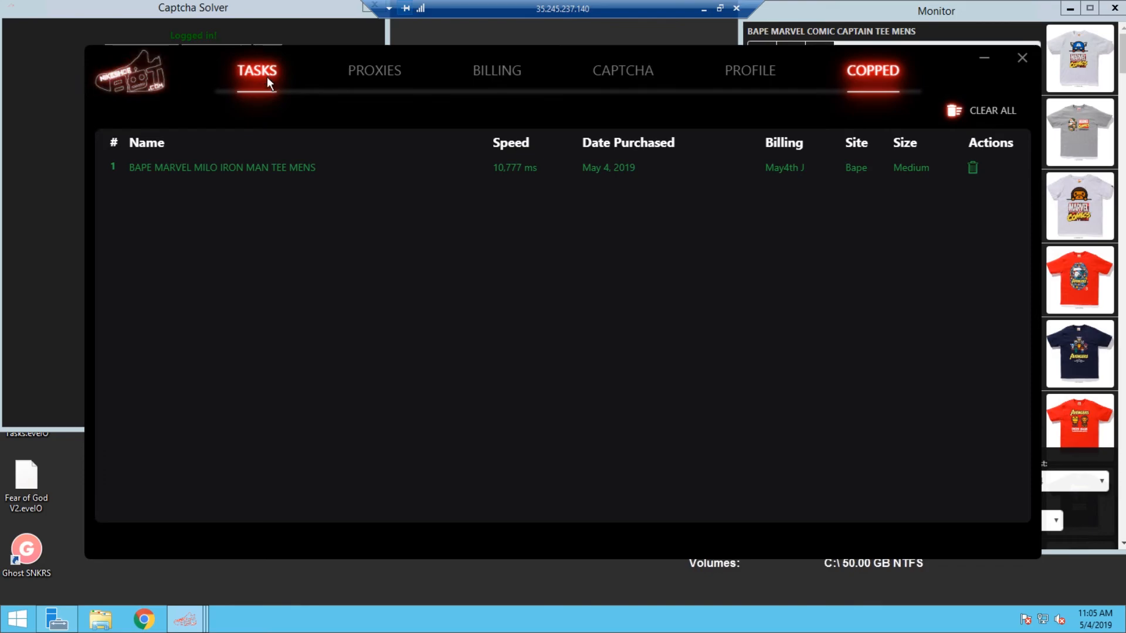
{"action": "left_click", "coordinate": [257, 70]}
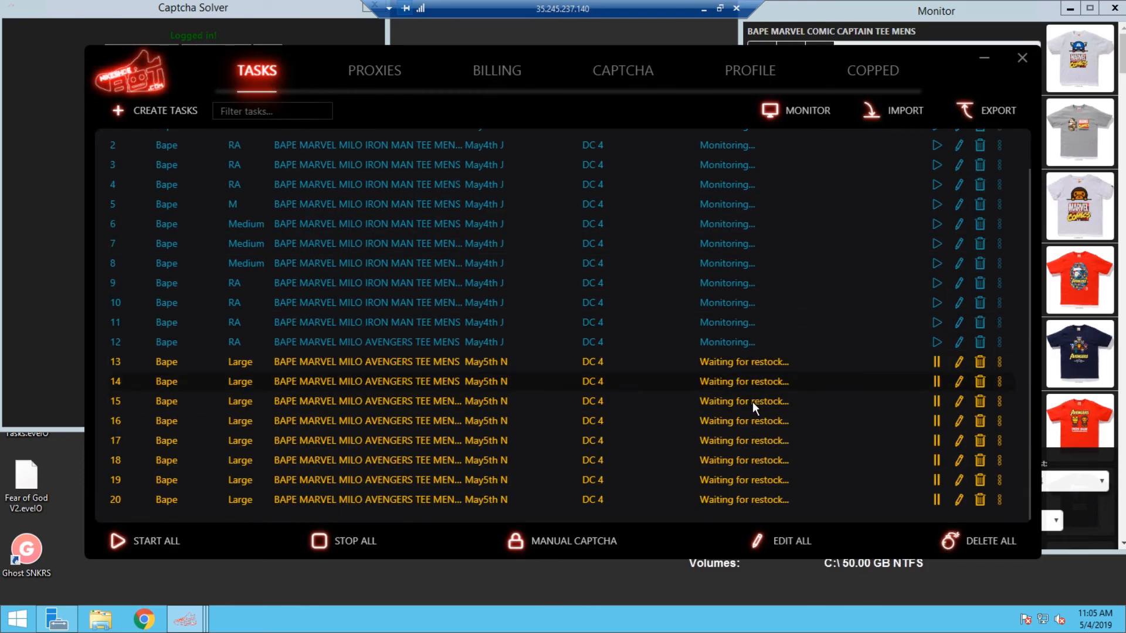